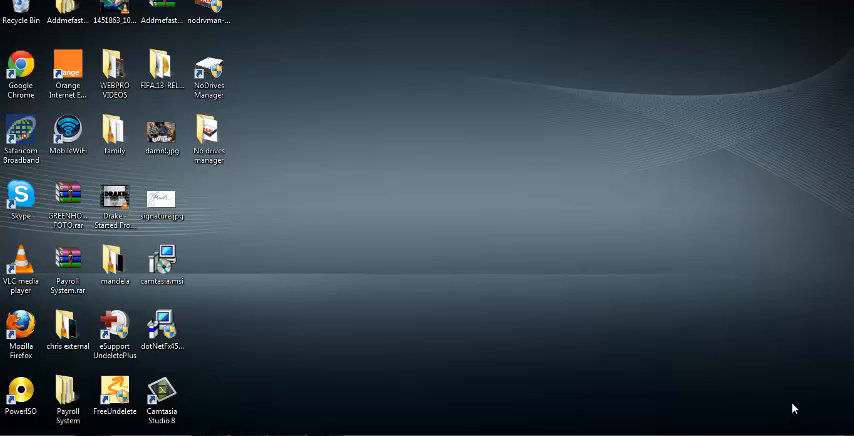
{"action": "mouse_move", "coordinate": [292, 384]}
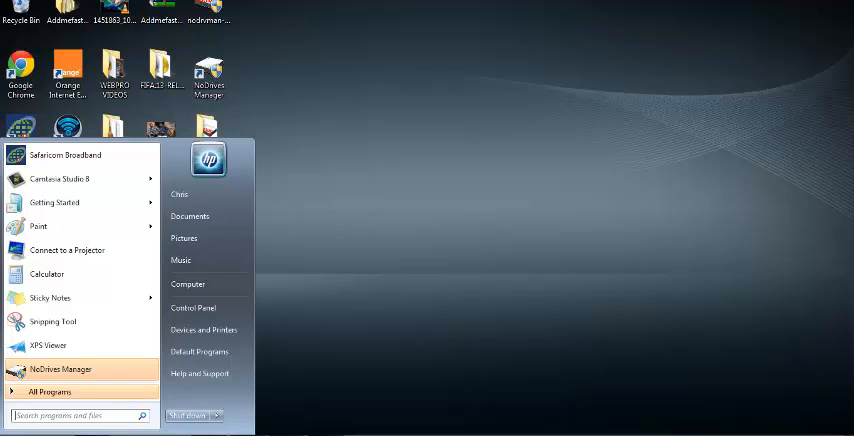
{"action": "mouse_move", "coordinate": [150, 376]}
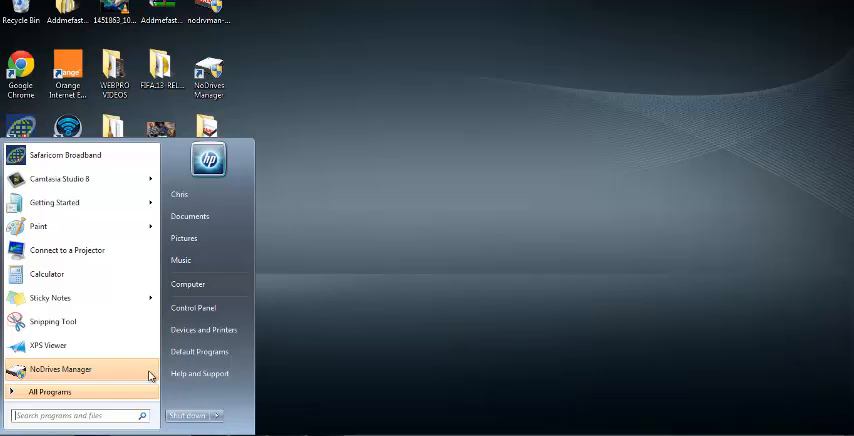
Step: Launch Control Panel from the Start menu to show its settings categories
{"action": "left_click", "coordinate": [192, 308]}
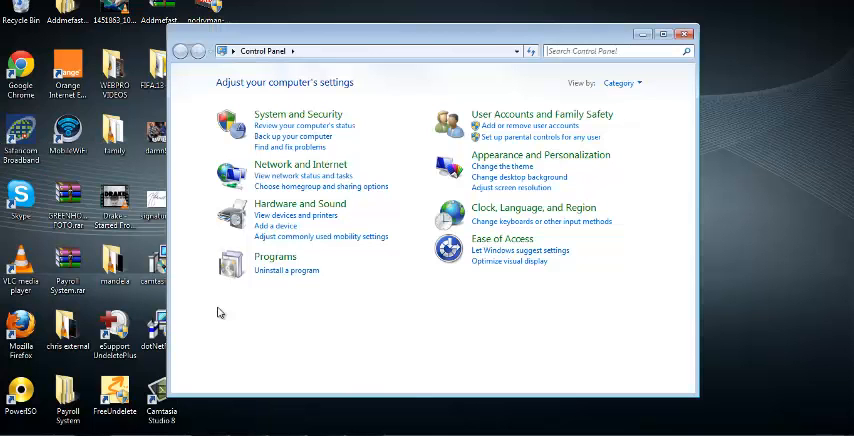
{"action": "mouse_move", "coordinate": [352, 348]}
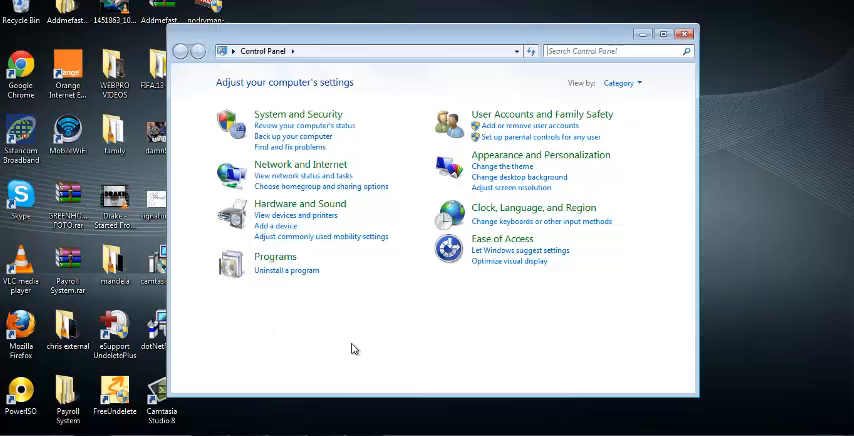
{"action": "mouse_move", "coordinate": [540, 112]}
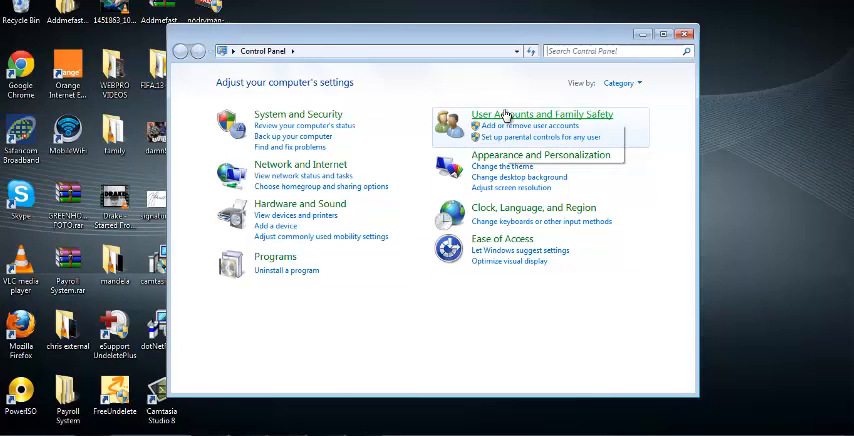
{"action": "mouse_move", "coordinate": [542, 118]}
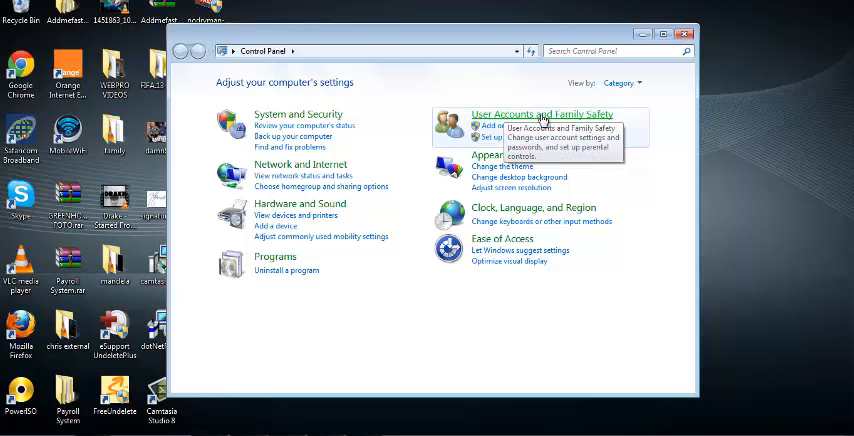
Step: Reach the Change Your Password form via User Accounts and Family Safety for the administrator account
{"action": "left_click", "coordinate": [542, 114]}
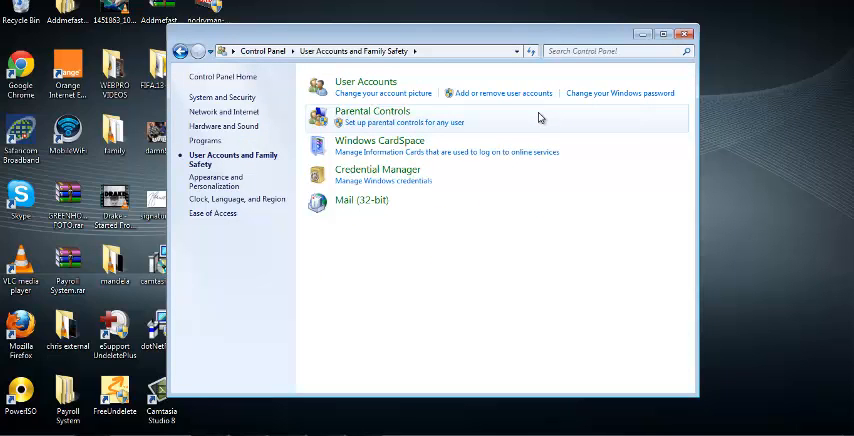
{"action": "mouse_move", "coordinate": [568, 232]}
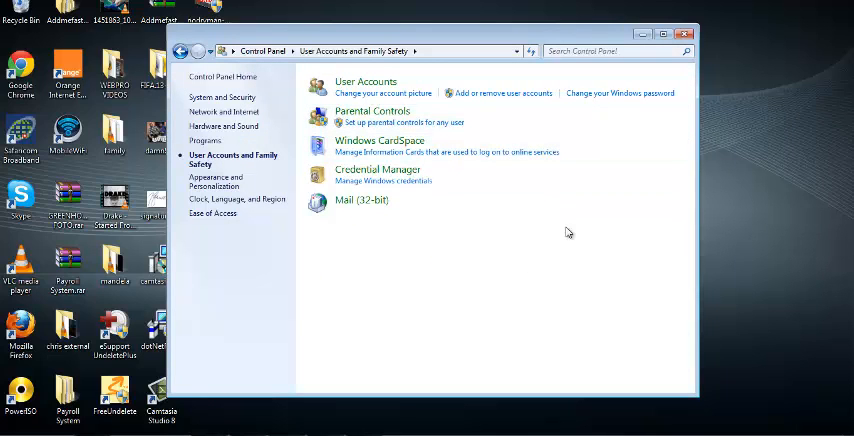
{"action": "mouse_move", "coordinate": [620, 92]}
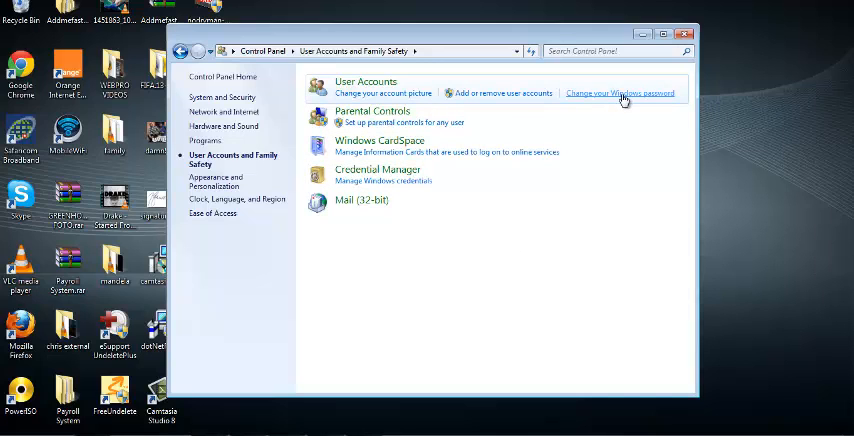
{"action": "left_click", "coordinate": [620, 92]}
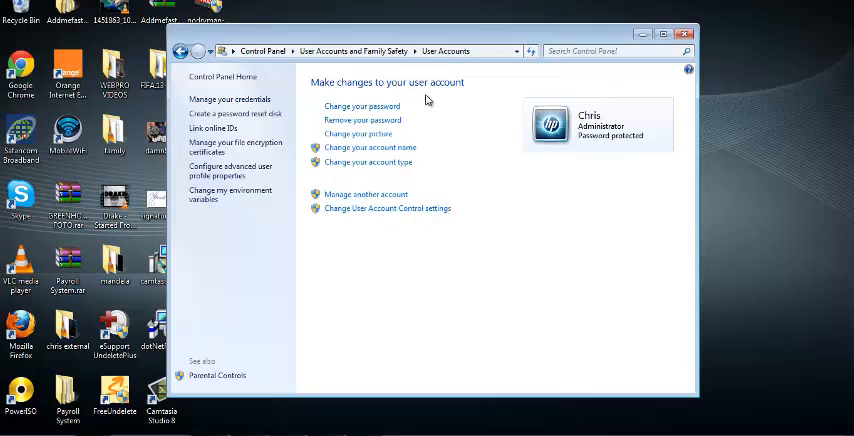
{"action": "left_click", "coordinate": [362, 106]}
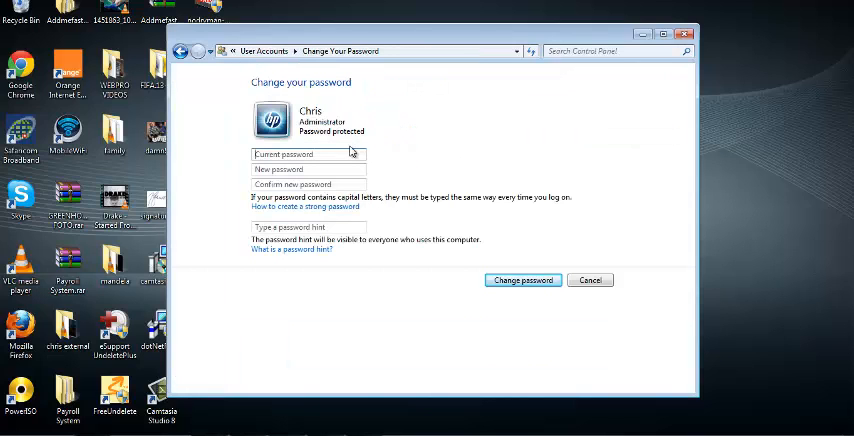
Step: Enter the current password and a new password in their fields, leaving confirmation empty
{"action": "left_click", "coordinate": [308, 156]}
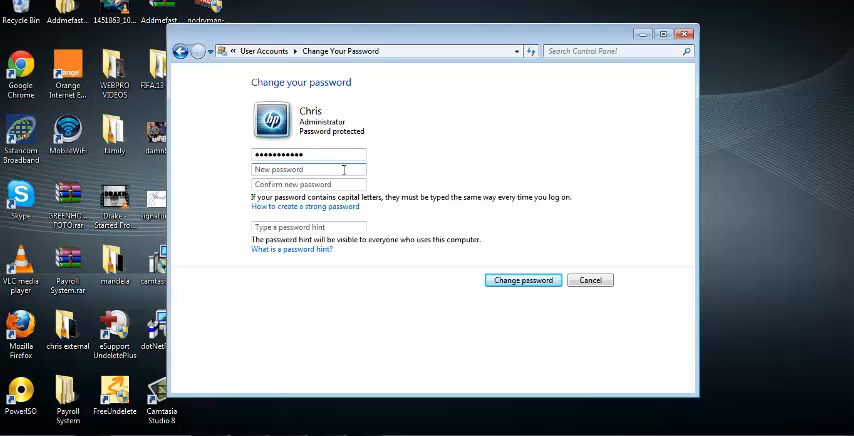
{"action": "left_click", "coordinate": [308, 168]}
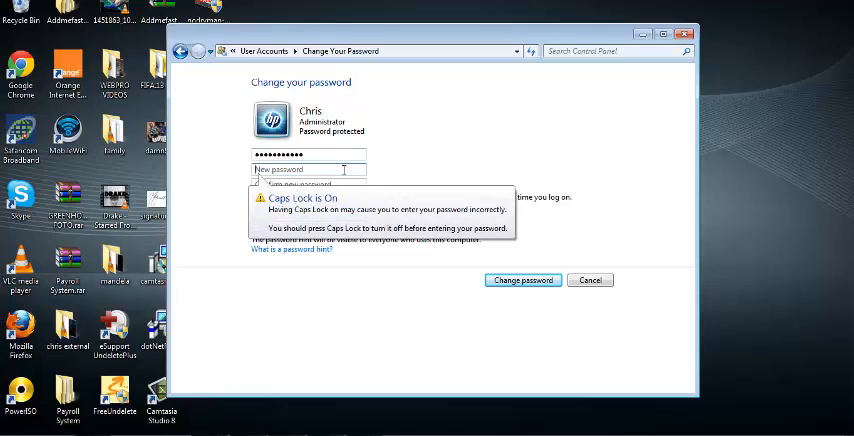
{"action": "type", "text": "••••"}
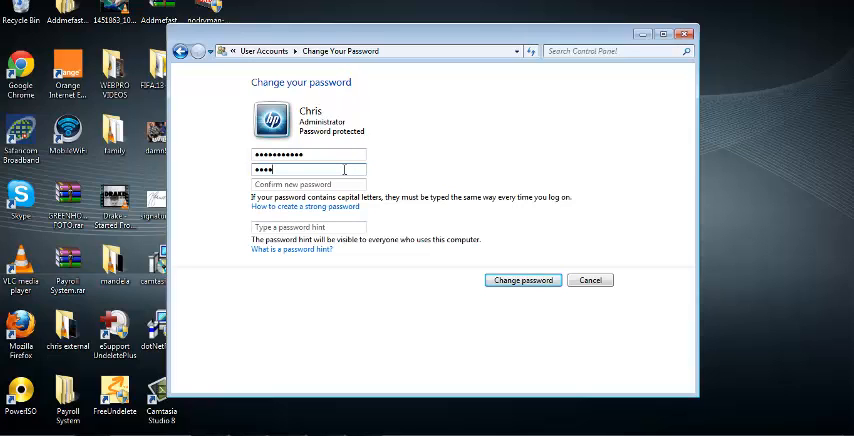
{"action": "type", "text": "••••••"}
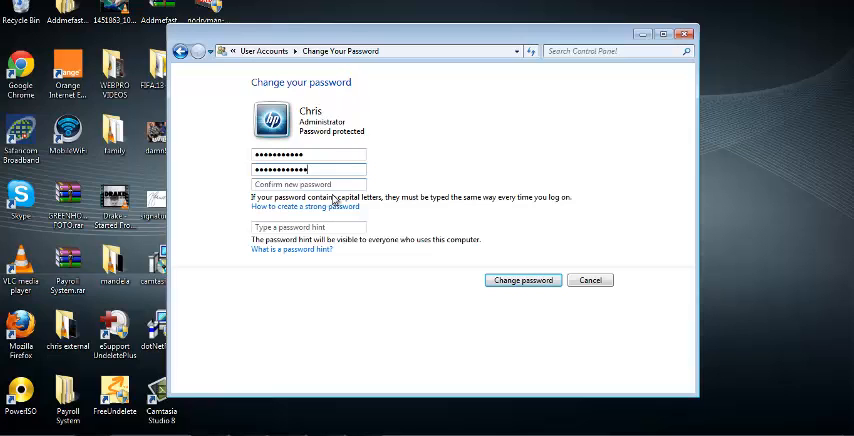
Step: Retype the new password to confirm it and add the password hint '200'
{"action": "left_click", "coordinate": [308, 184]}
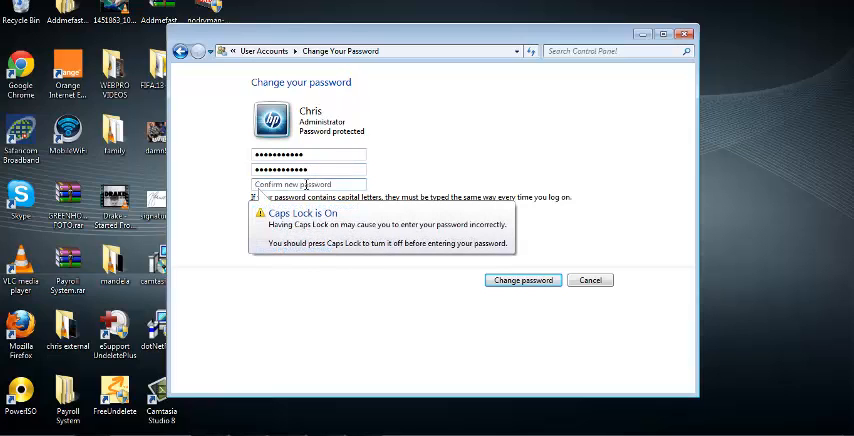
{"action": "type", "text": "••••"}
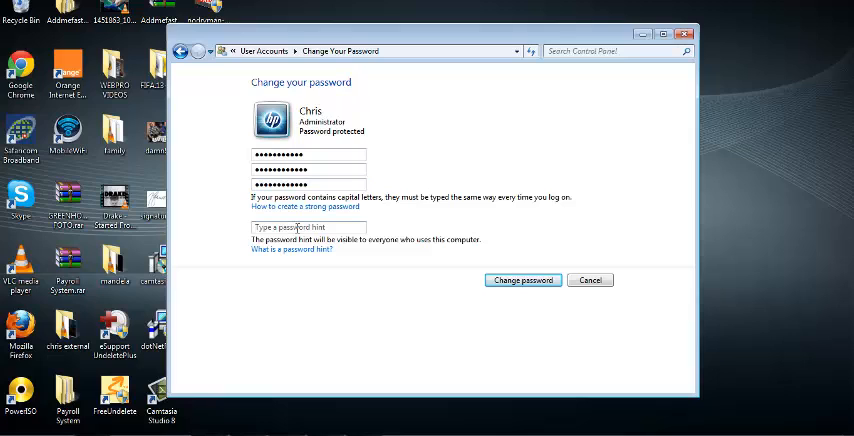
{"action": "type", "text": "200"}
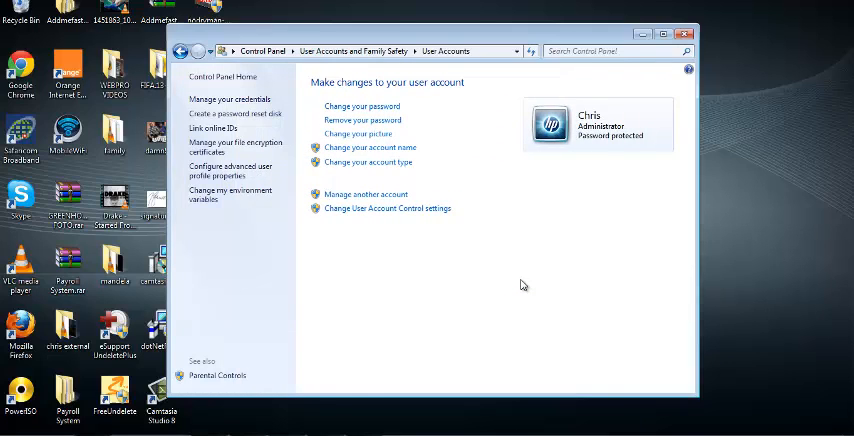
{"action": "mouse_move", "coordinate": [536, 276]}
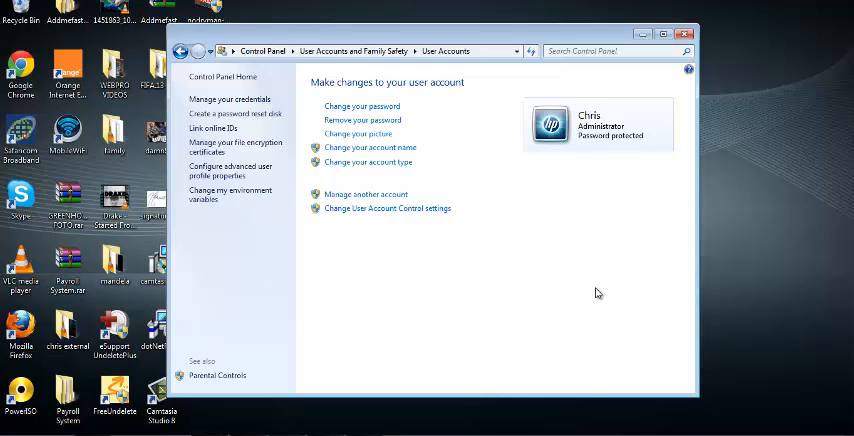
{"action": "mouse_move", "coordinate": [724, 252]}
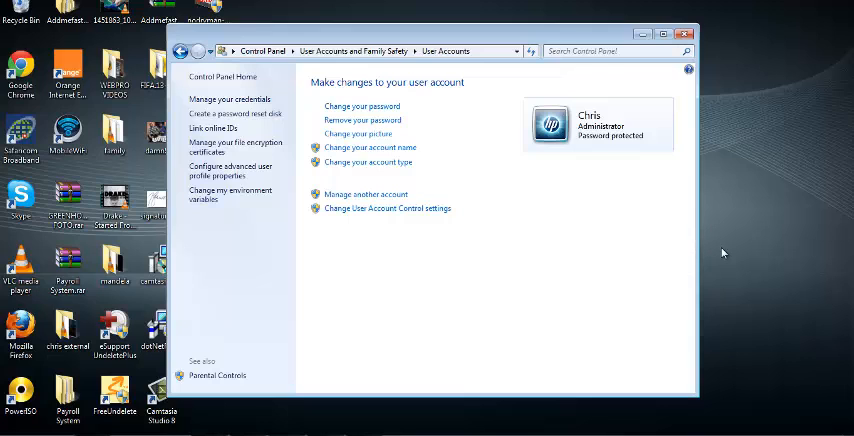